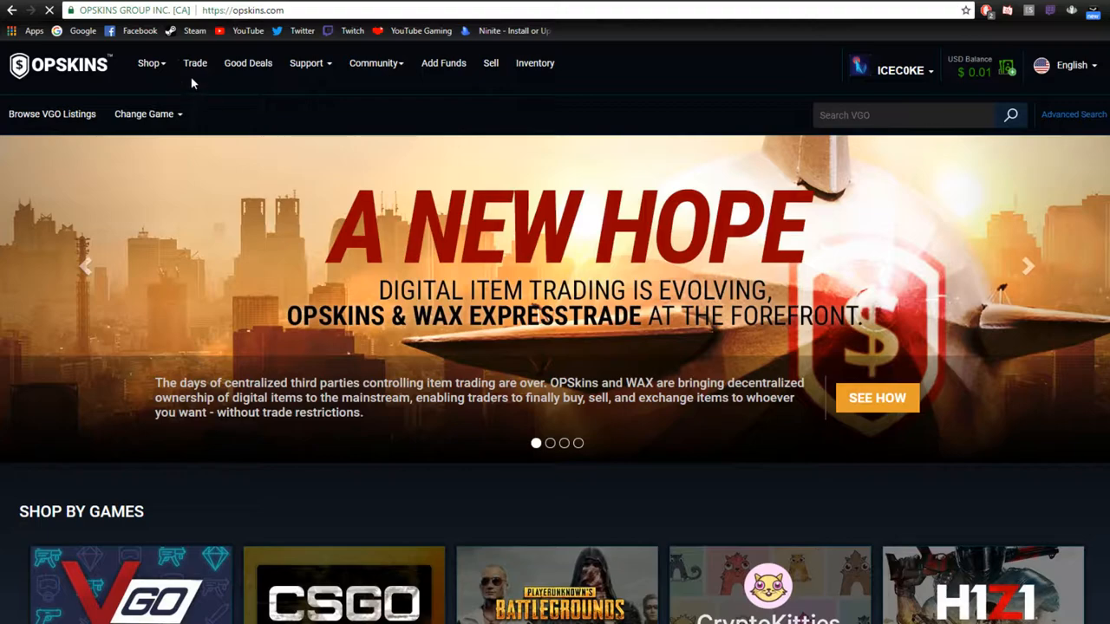
- Go from OPSkins Trade into WAX ExpressTrade settings showing the personal trade URL
left_click(194, 63)
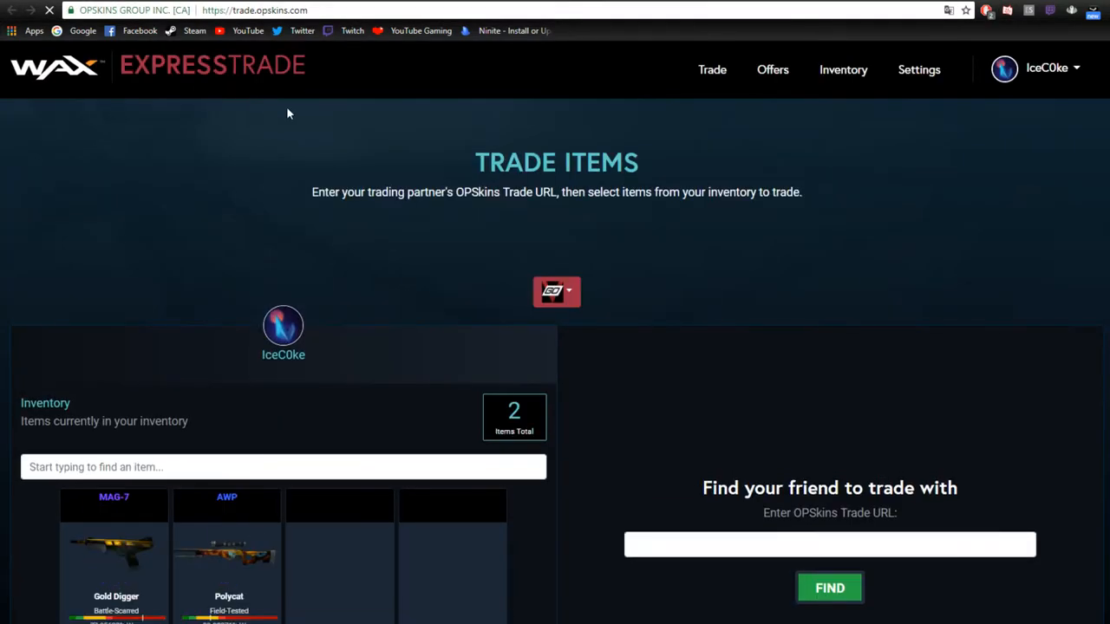
mouse_move(718, 236)
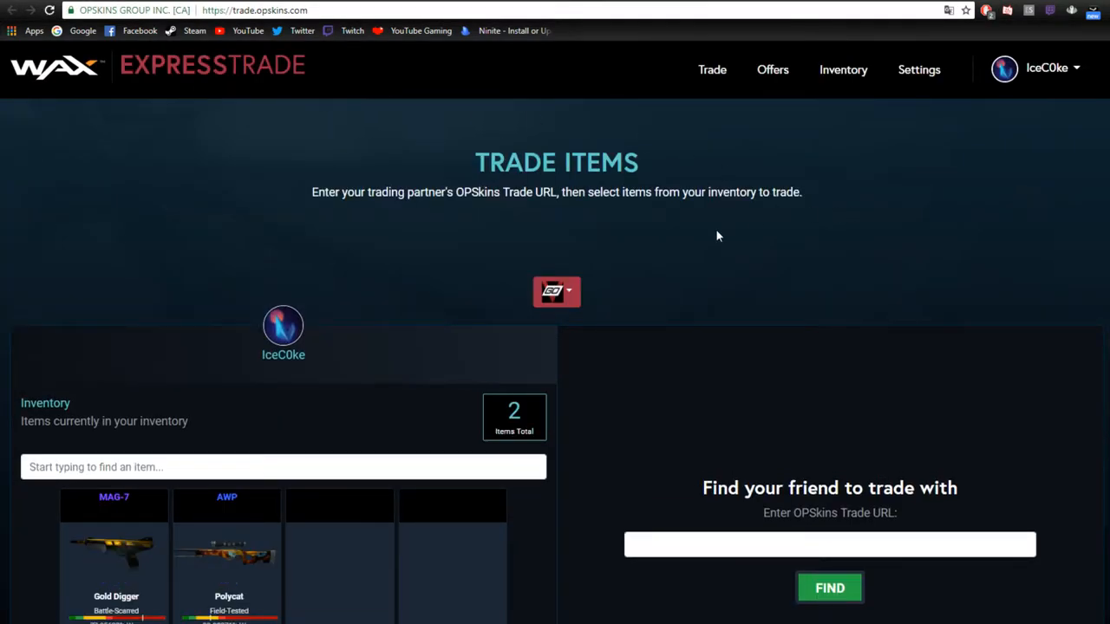
mouse_move(895, 100)
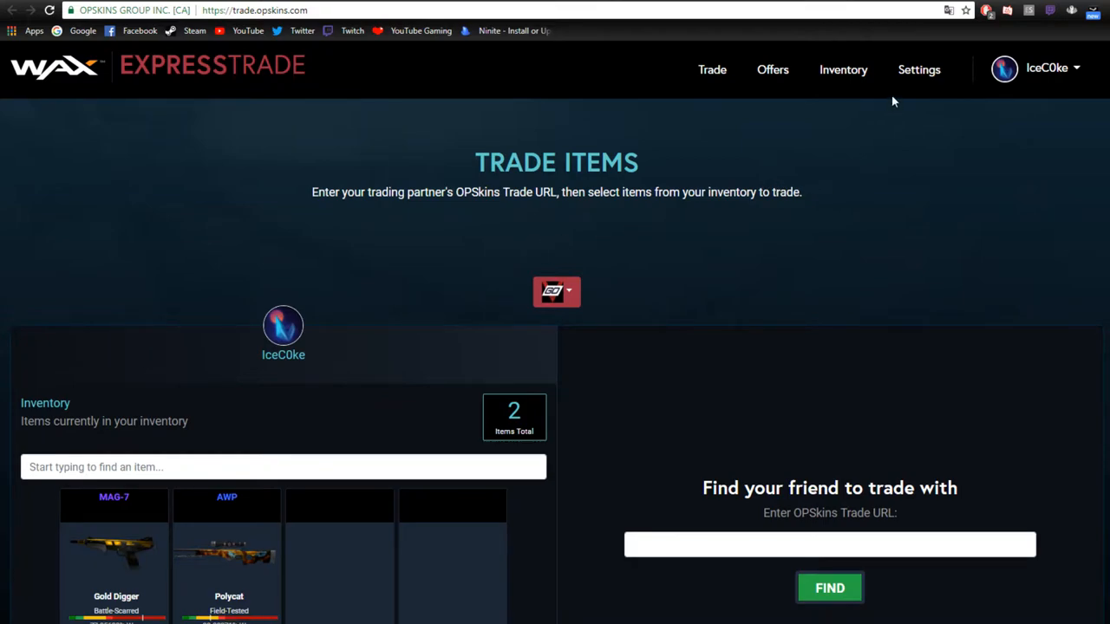
left_click(919, 70)
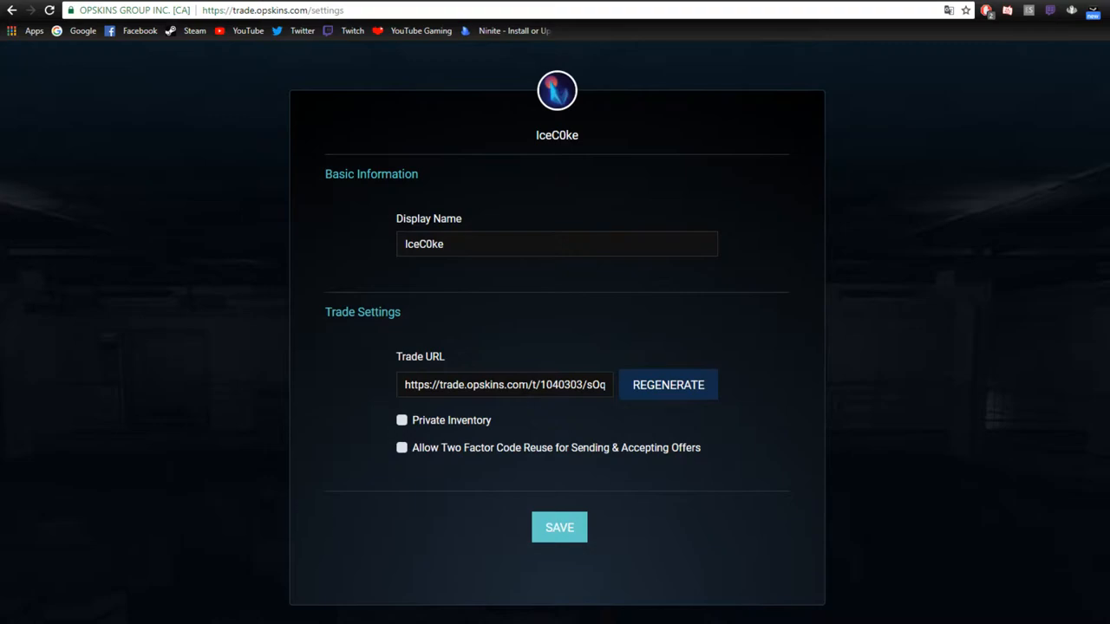
mouse_move(524, 370)
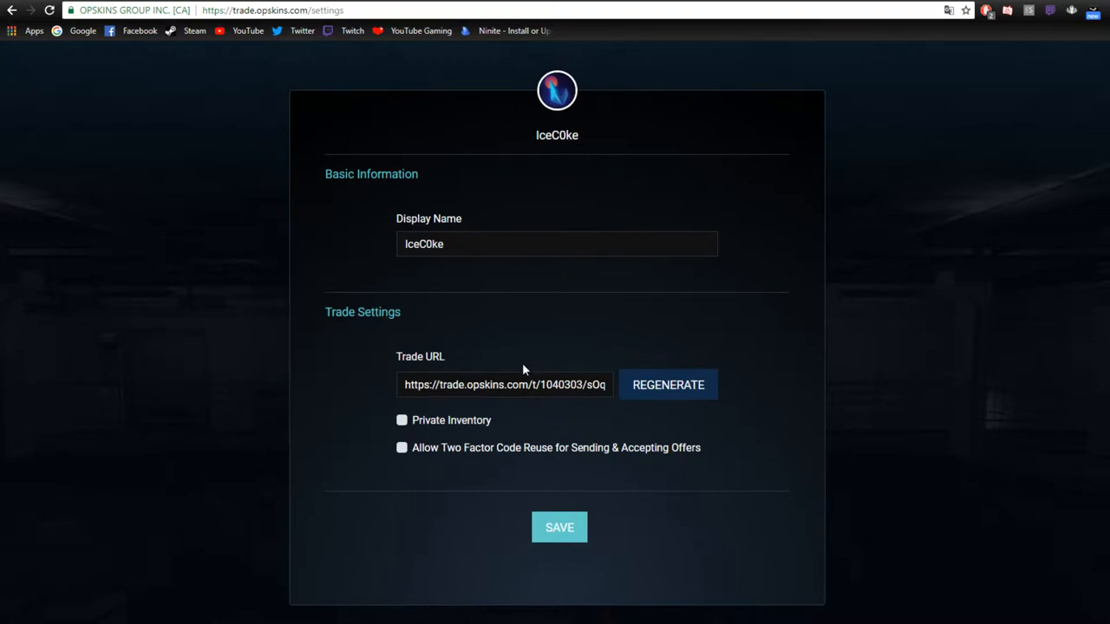
mouse_move(381, 342)
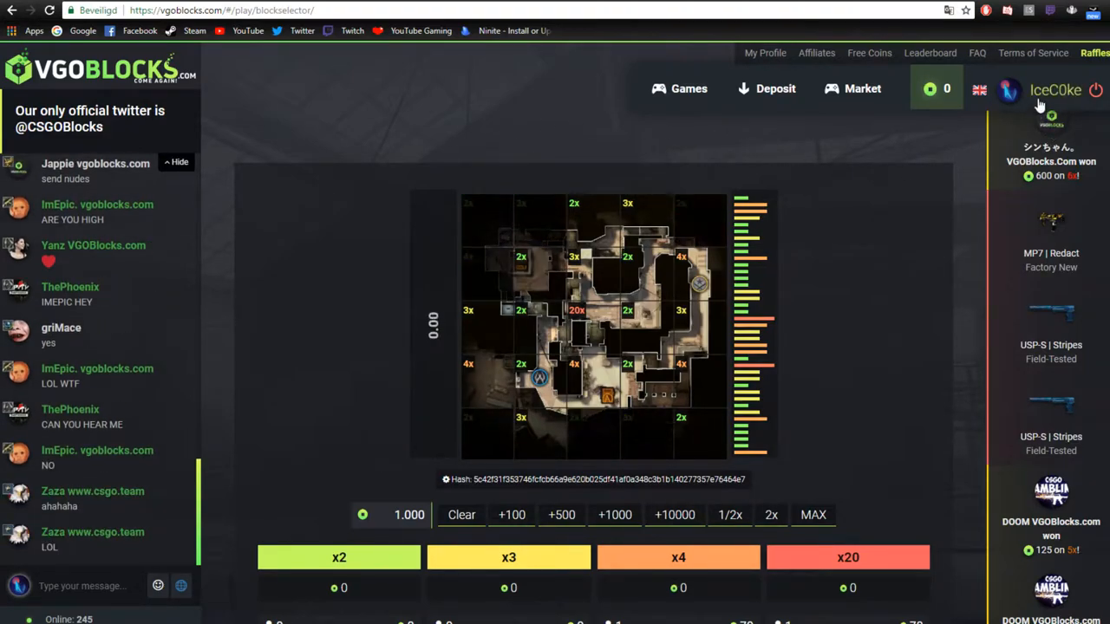
- View the VGOBlocks profile page with its Express-URL field holding the OPSkins trade link
left_click(1054, 90)
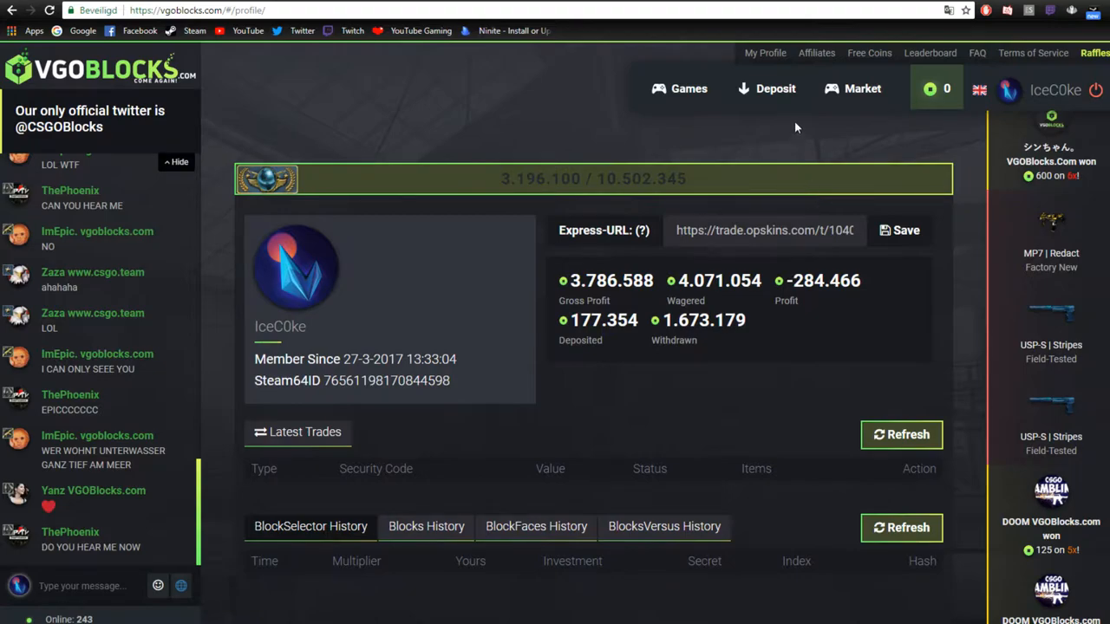
- Deposit the MAG-7 Gold Digger, retrying after a failed attempt, and send the offer to the browser
left_click(765, 89)
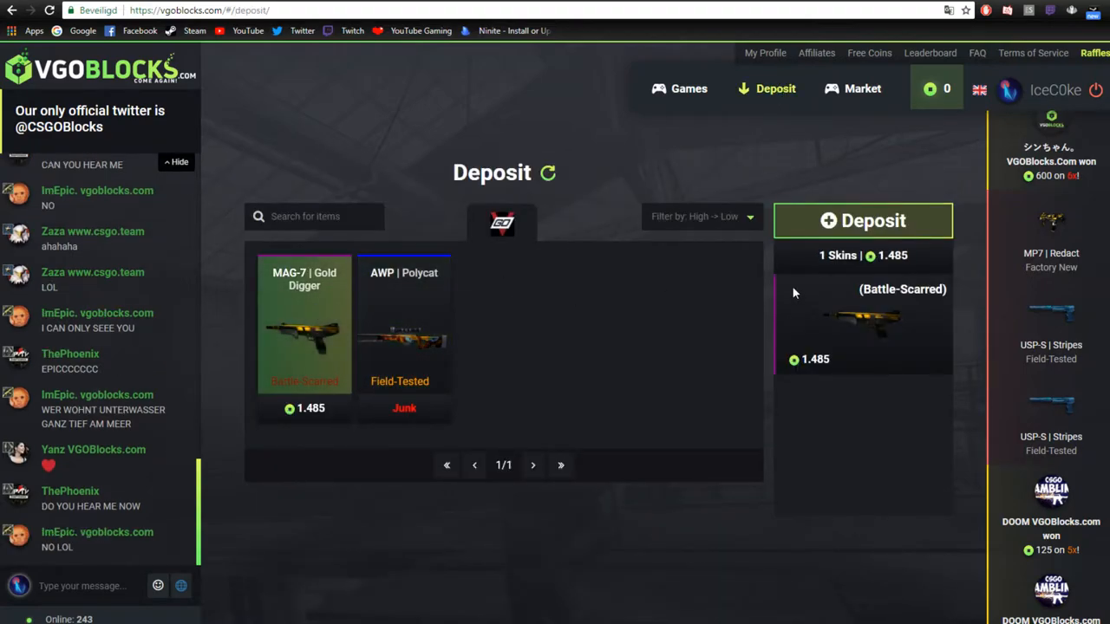
left_click(862, 220)
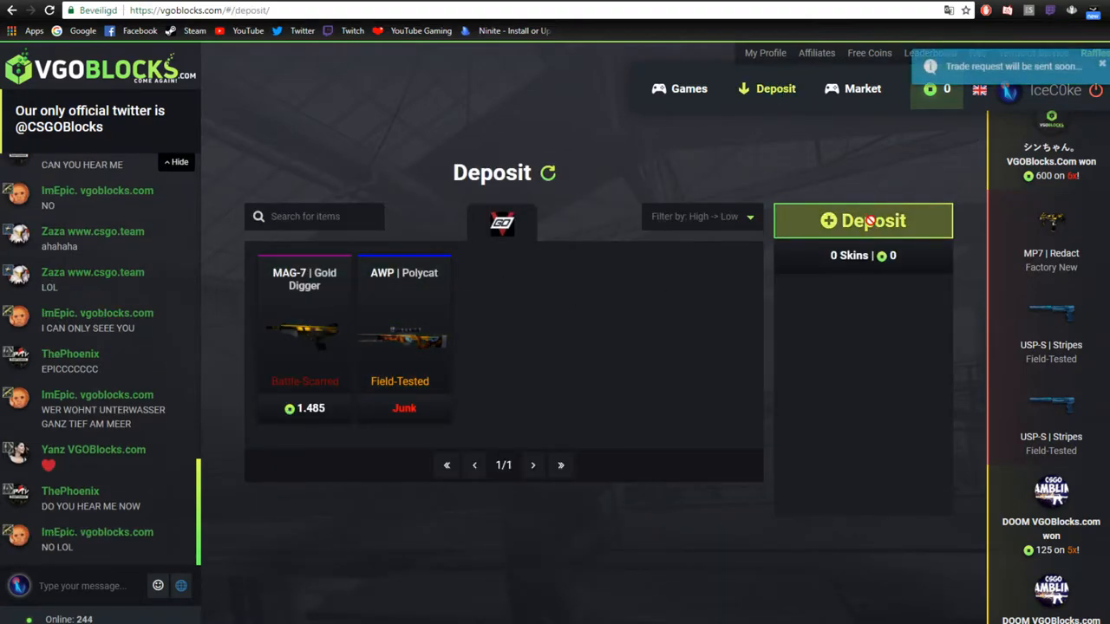
left_click(862, 220)
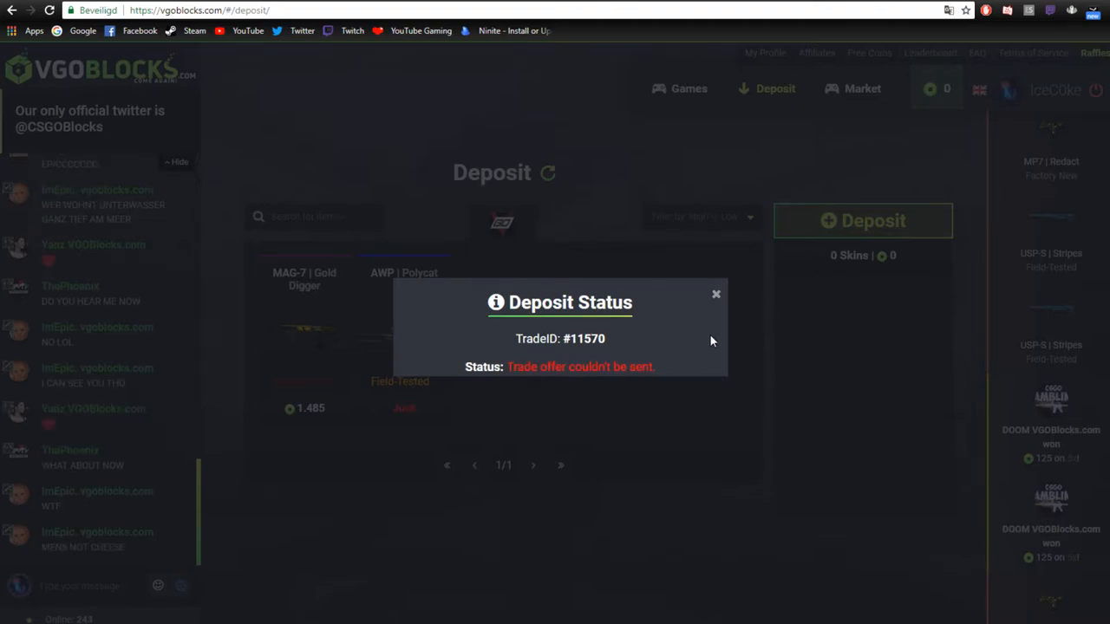
left_click(716, 295)
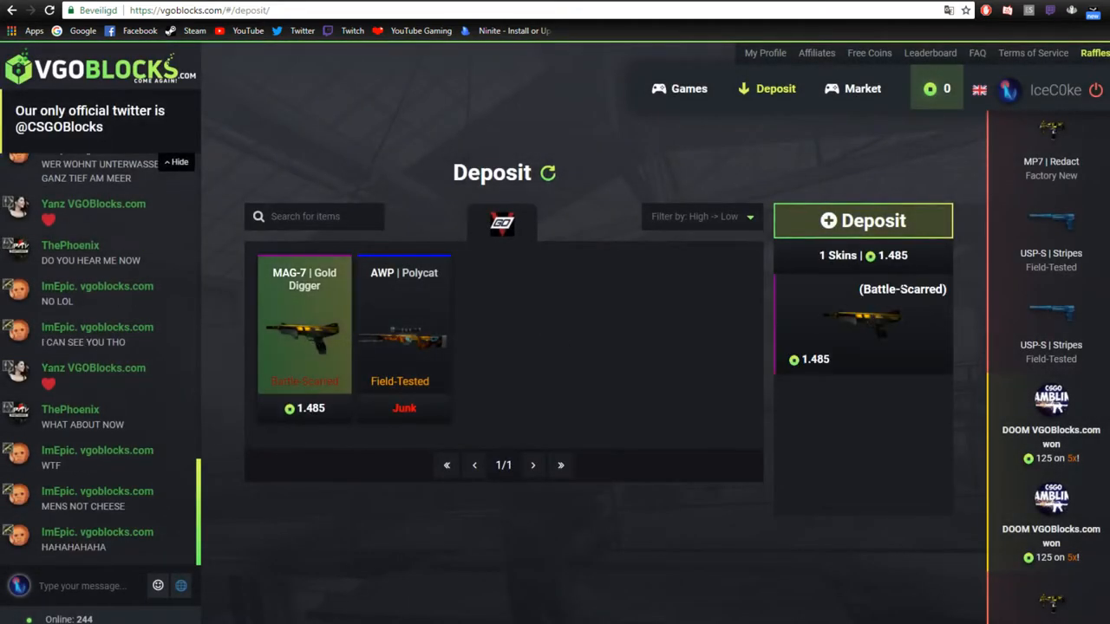
left_click(862, 220)
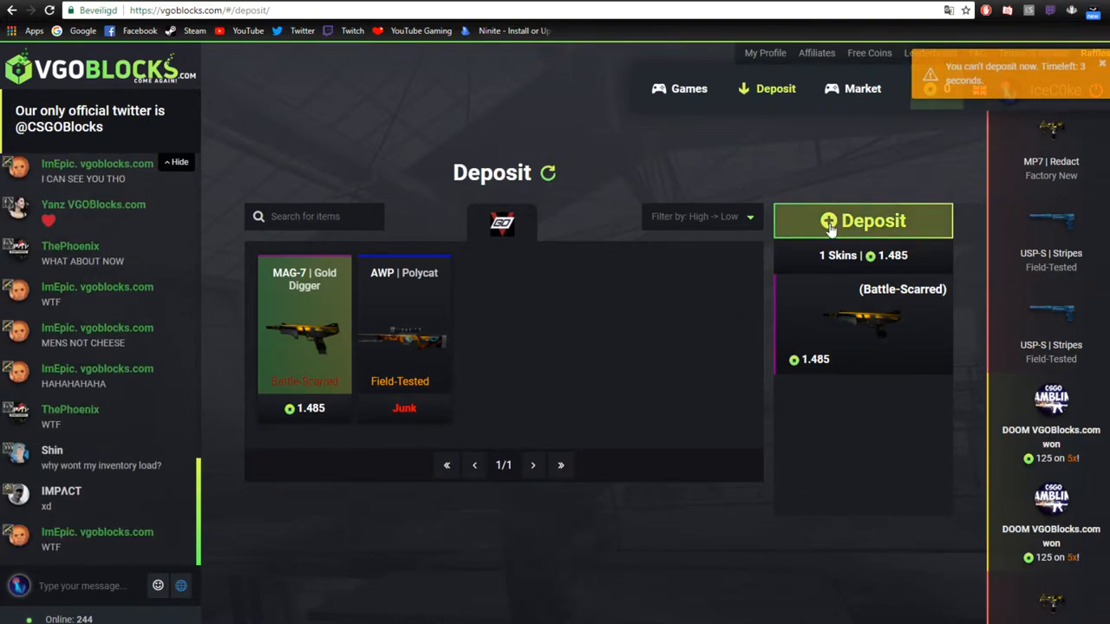
left_click(862, 221)
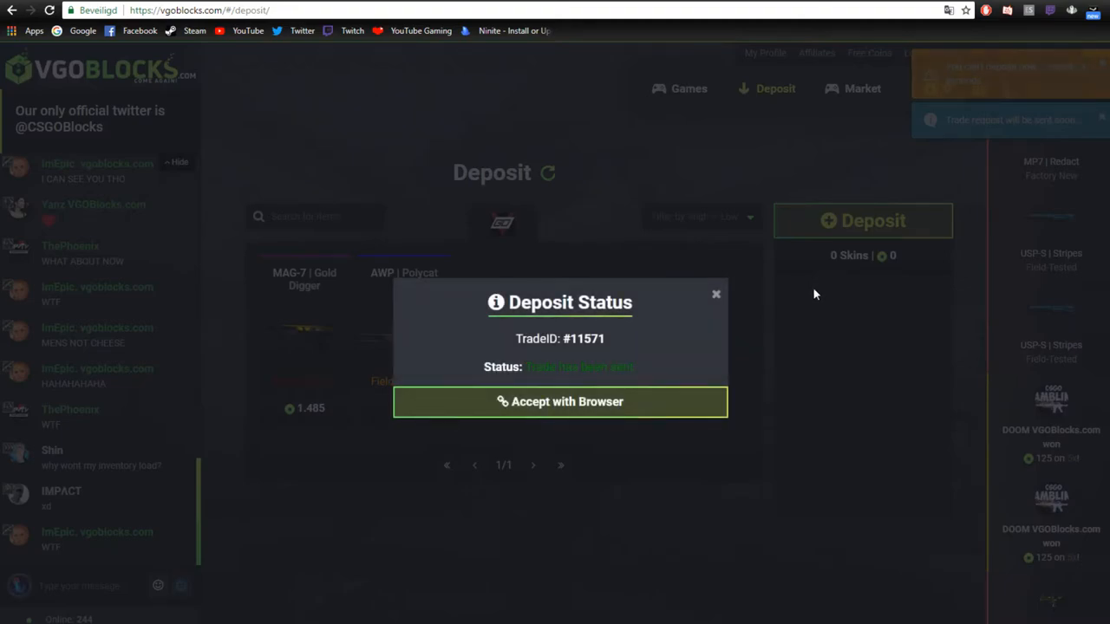
left_click(561, 402)
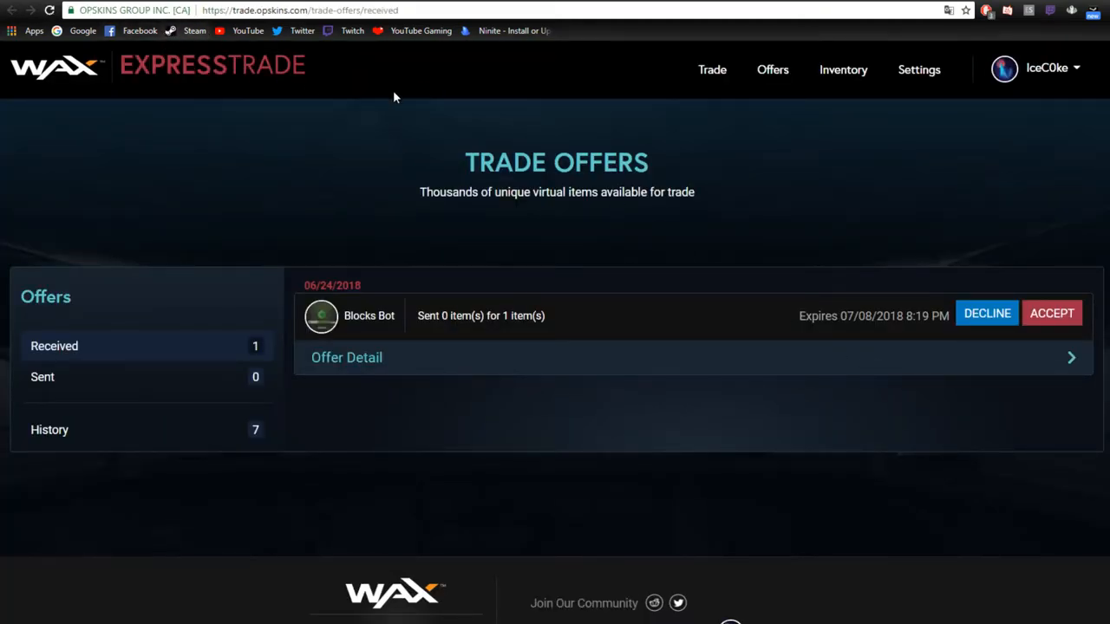
mouse_move(741, 78)
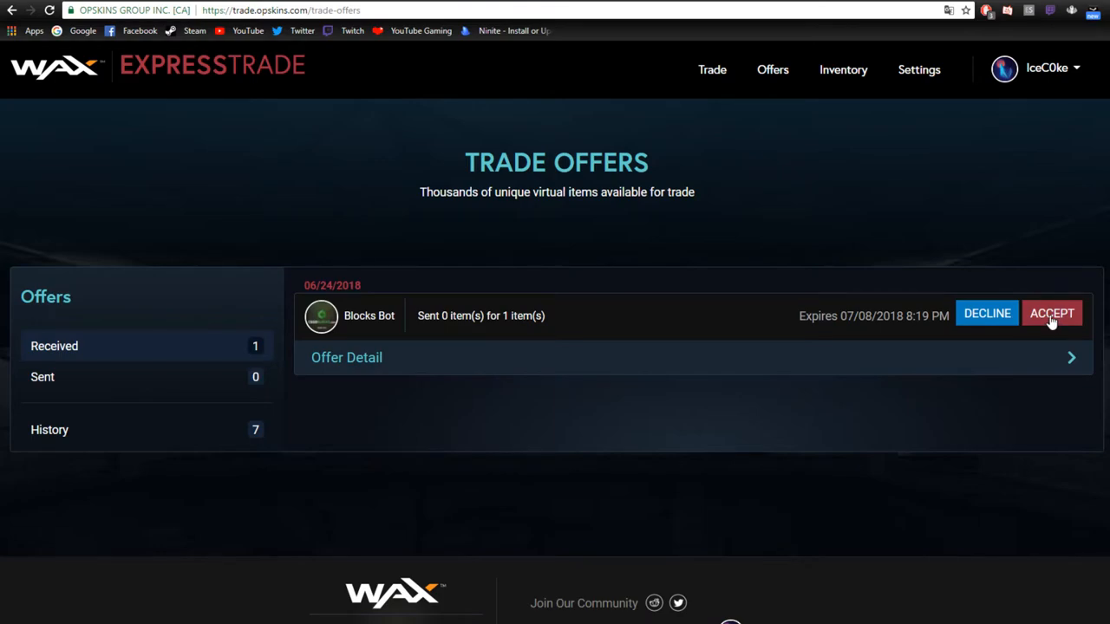
left_click(1051, 313)
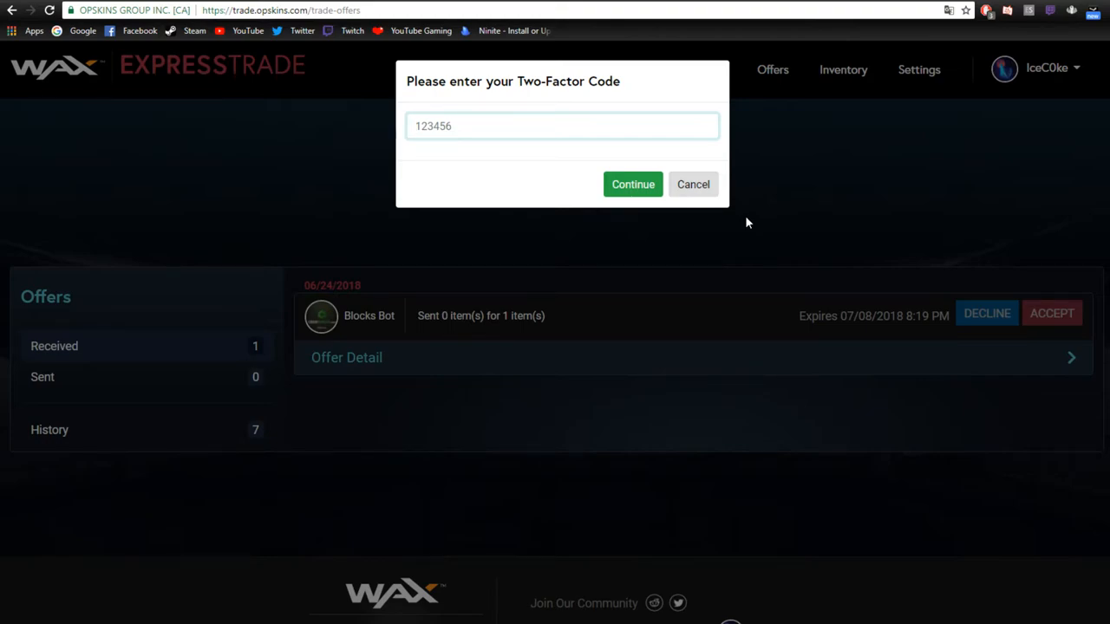
left_click(561, 125)
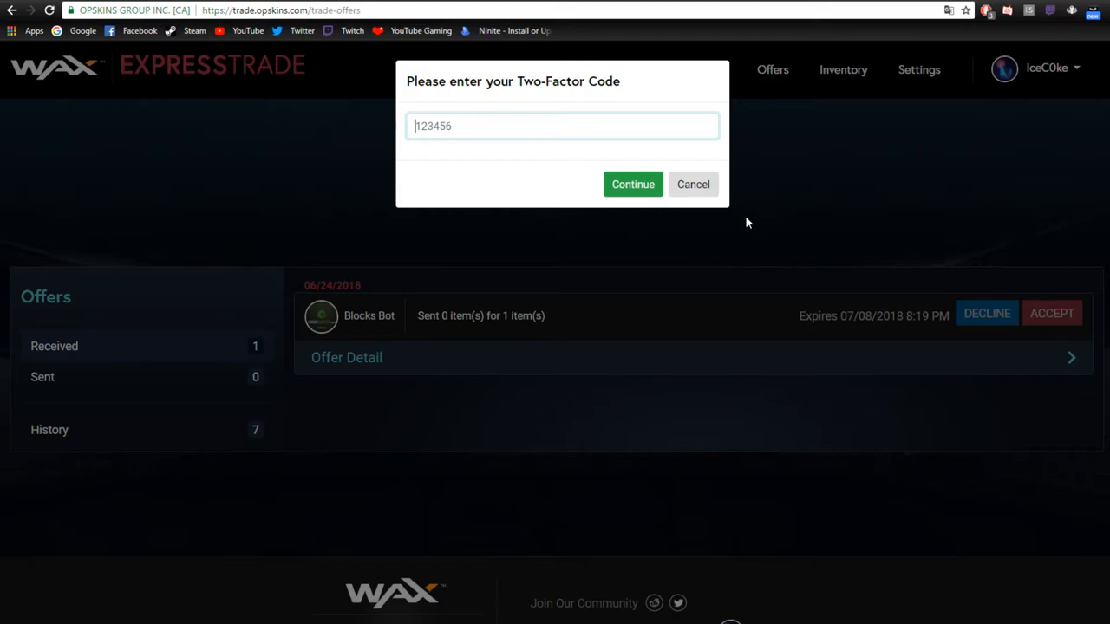
mouse_move(527, 121)
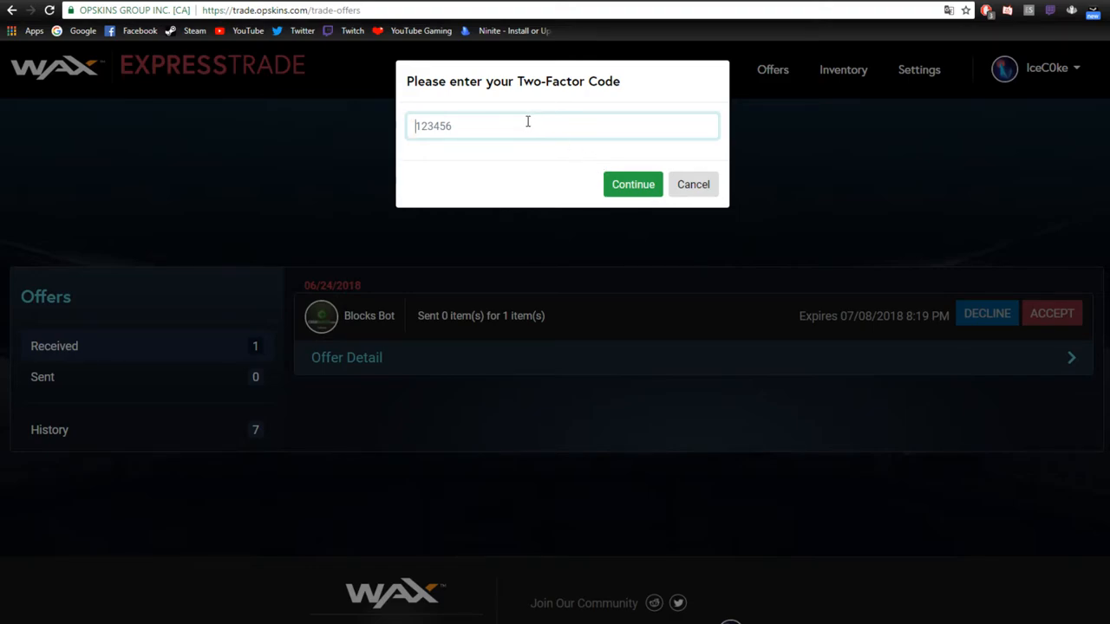
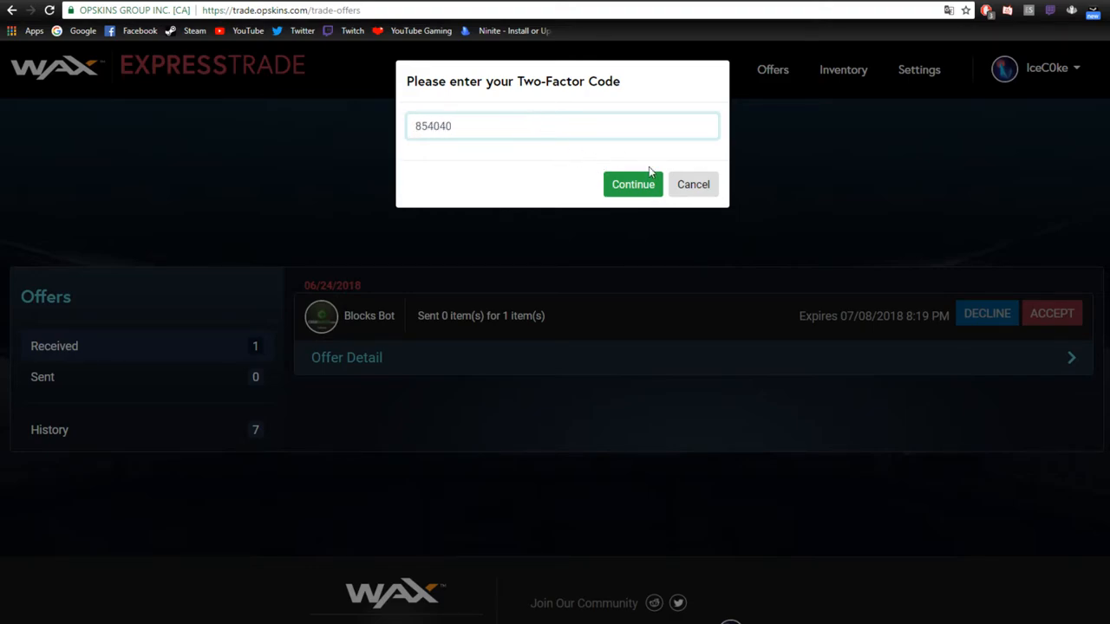
left_click(631, 183)
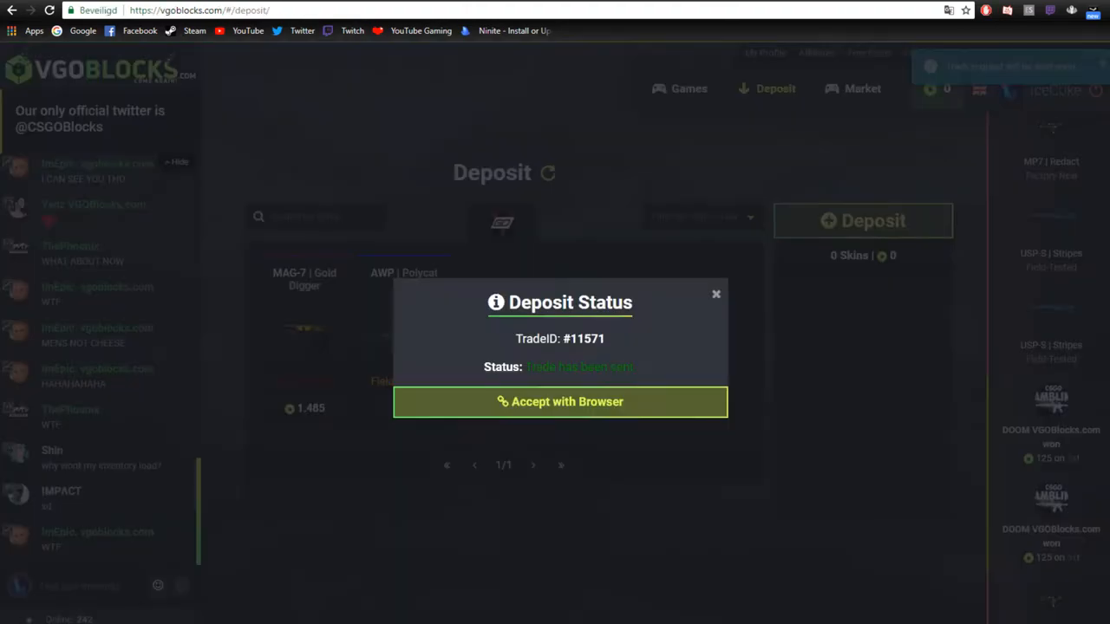
left_click(560, 402)
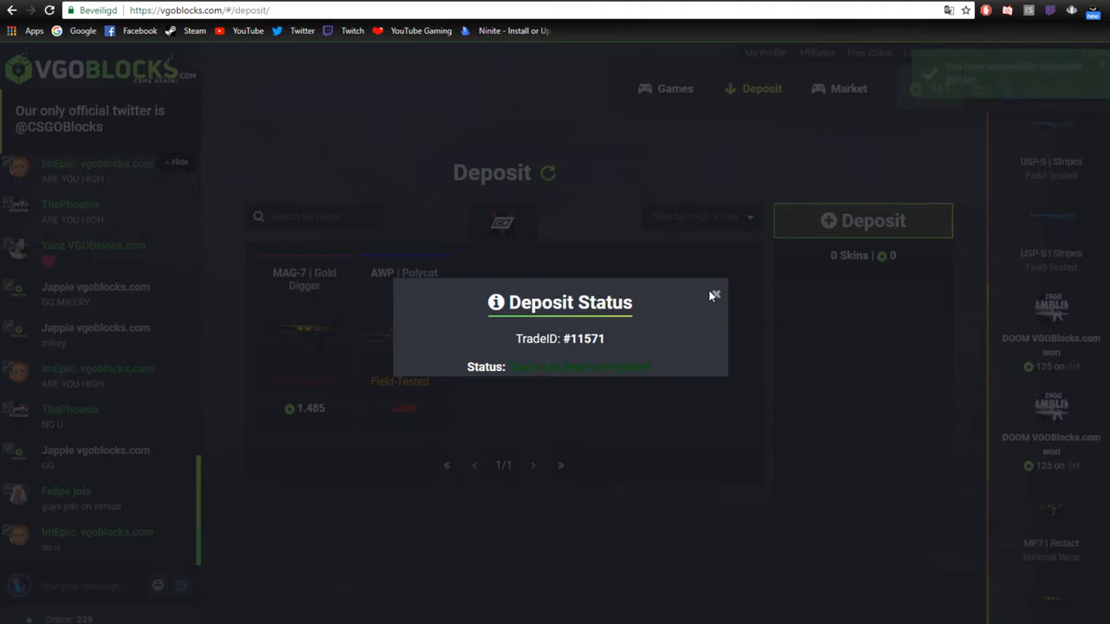
left_click(714, 295)
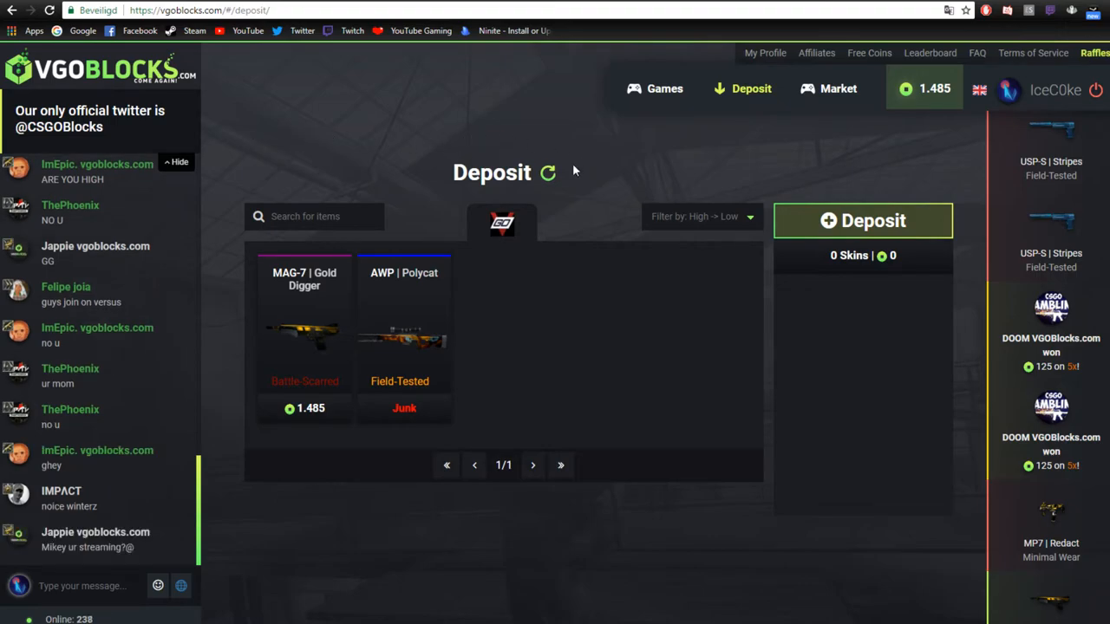
- Win a BlockFaces round betting on AngryFace, then return to Deposit with a 2.085 balance
left_click(664, 88)
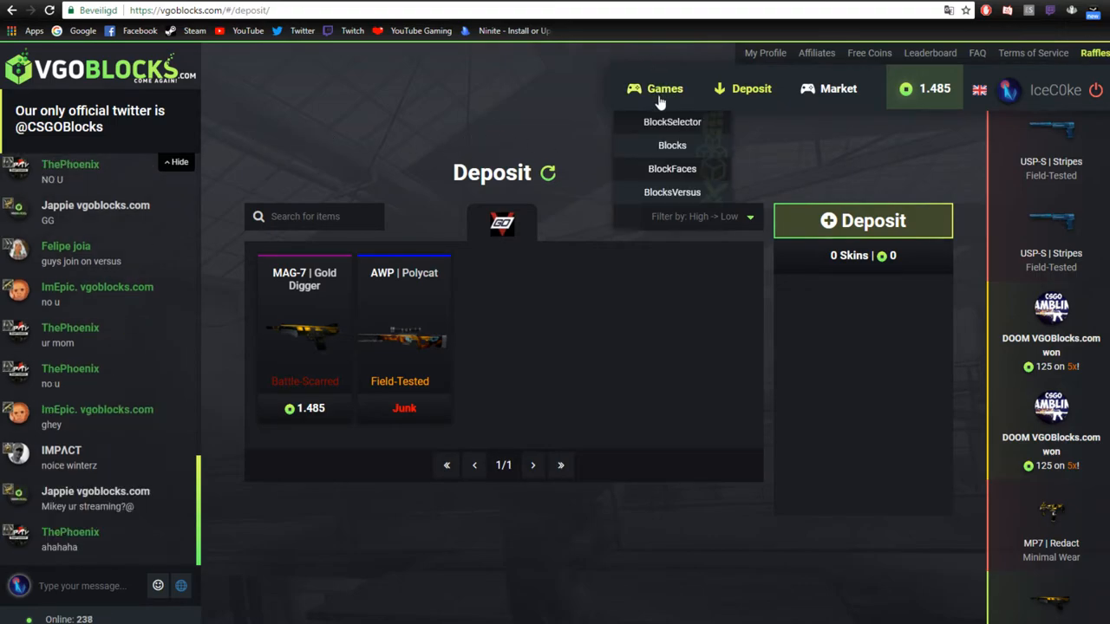
mouse_move(742, 128)
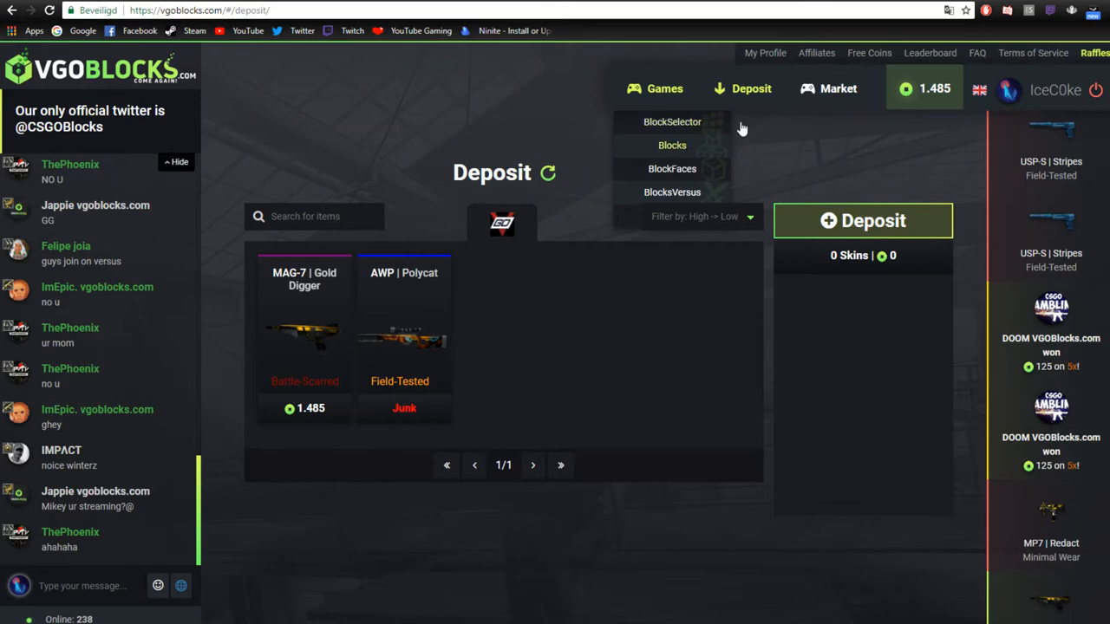
left_click(673, 168)
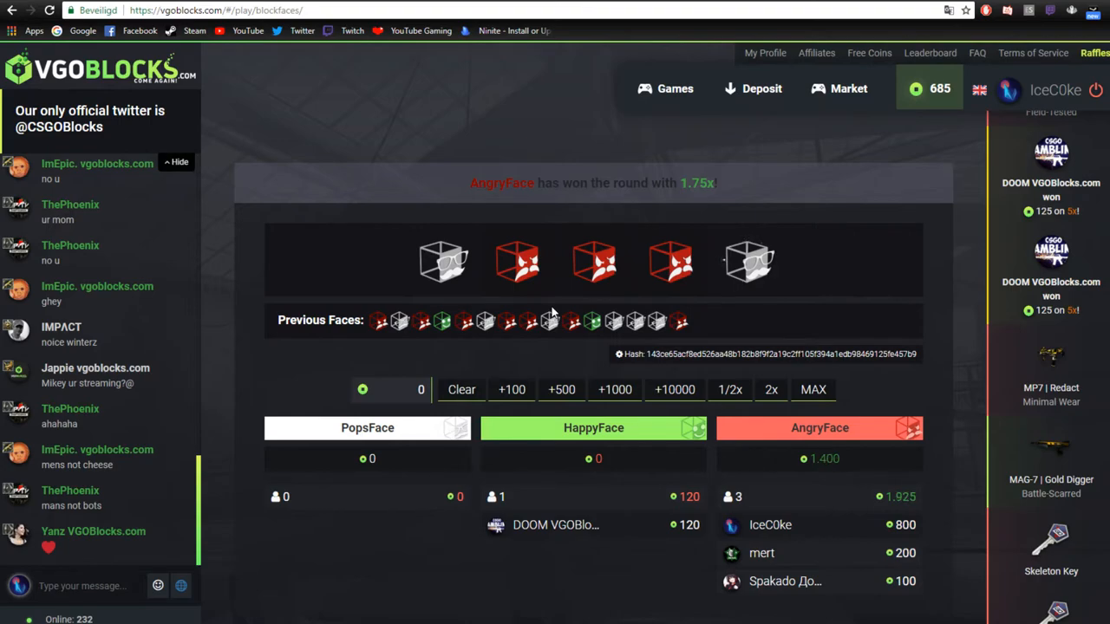
mouse_move(864, 222)
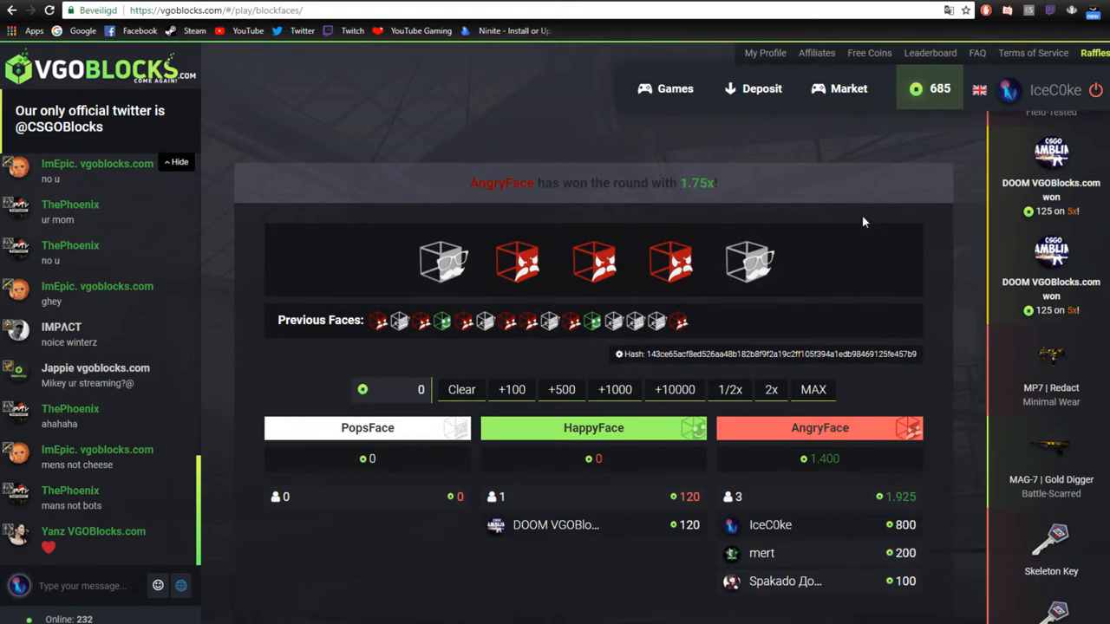
mouse_move(867, 215)
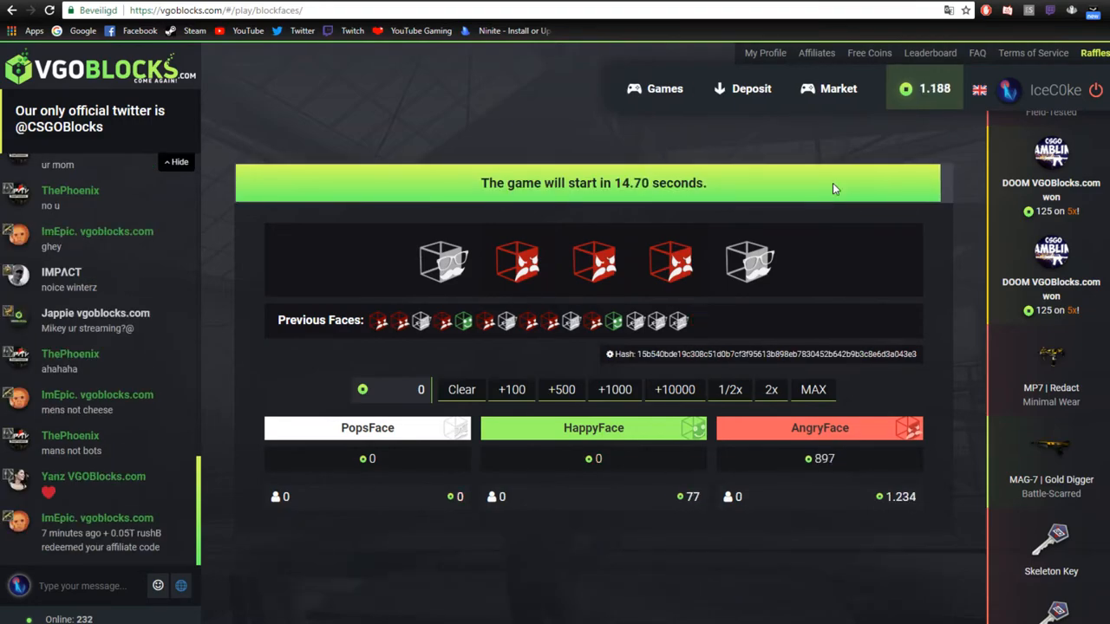
left_click(751, 88)
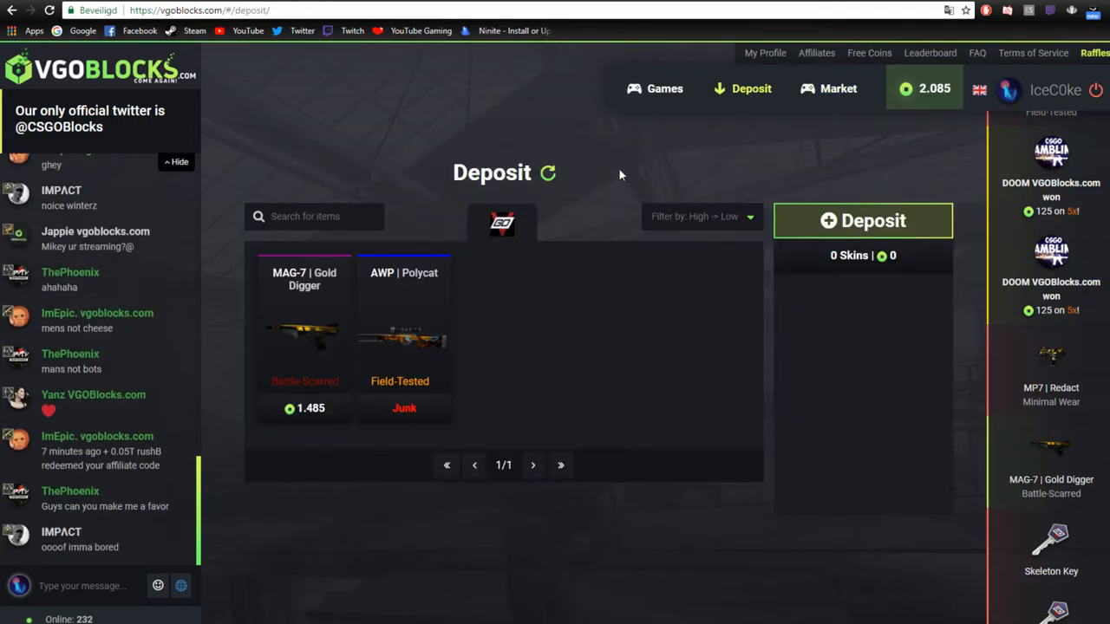
- Browse the skin market and page forward to the Glock-18 Toxificated listings
left_click(837, 88)
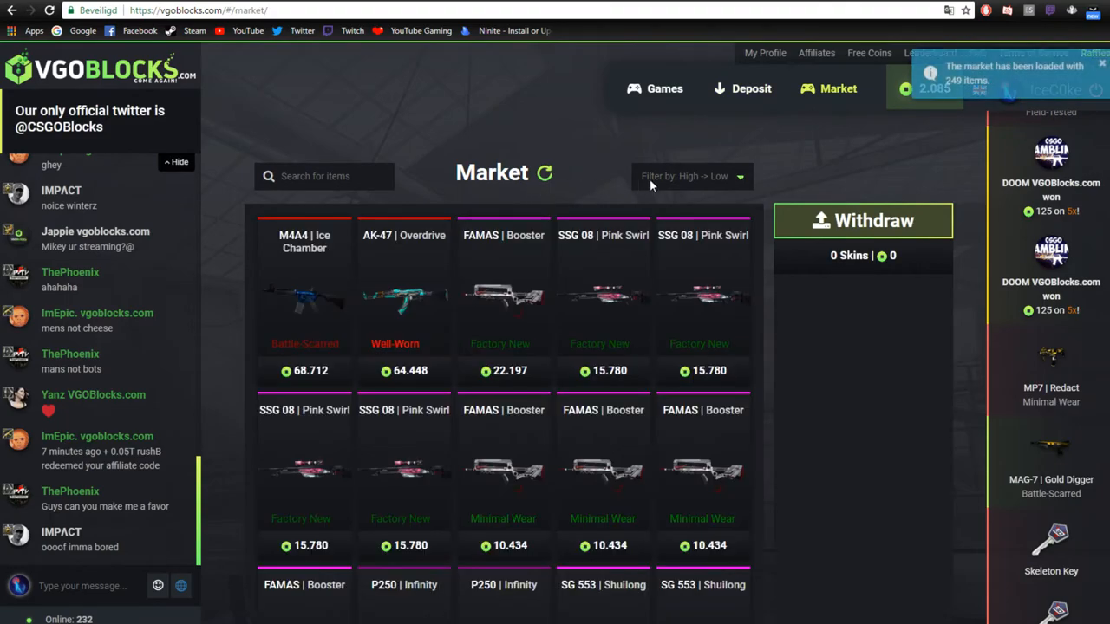
scroll("down", 3)
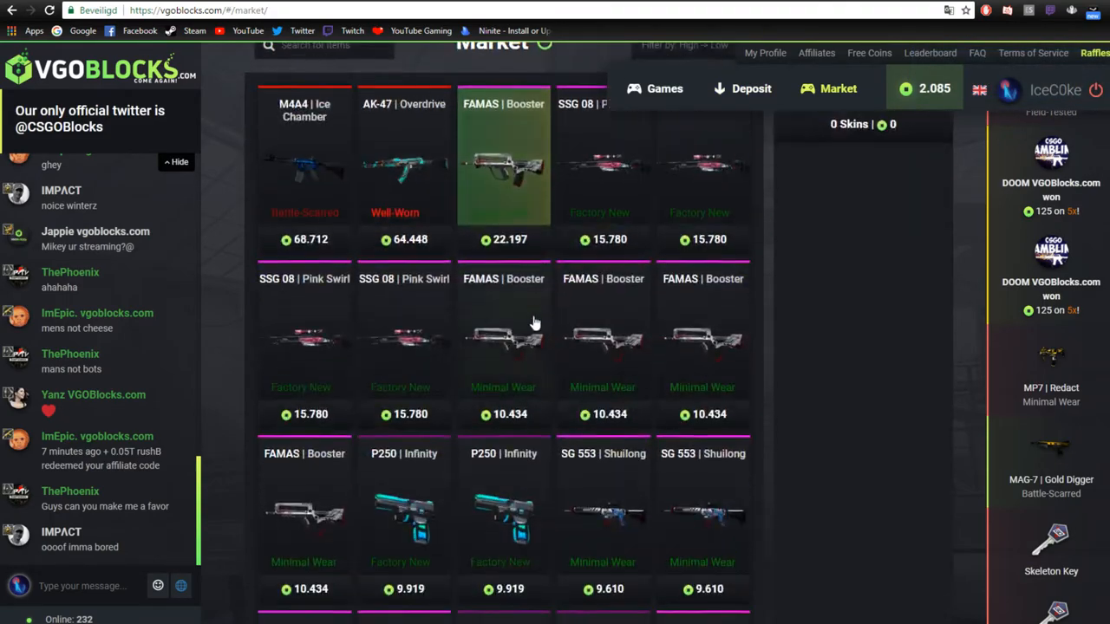
left_click(535, 611)
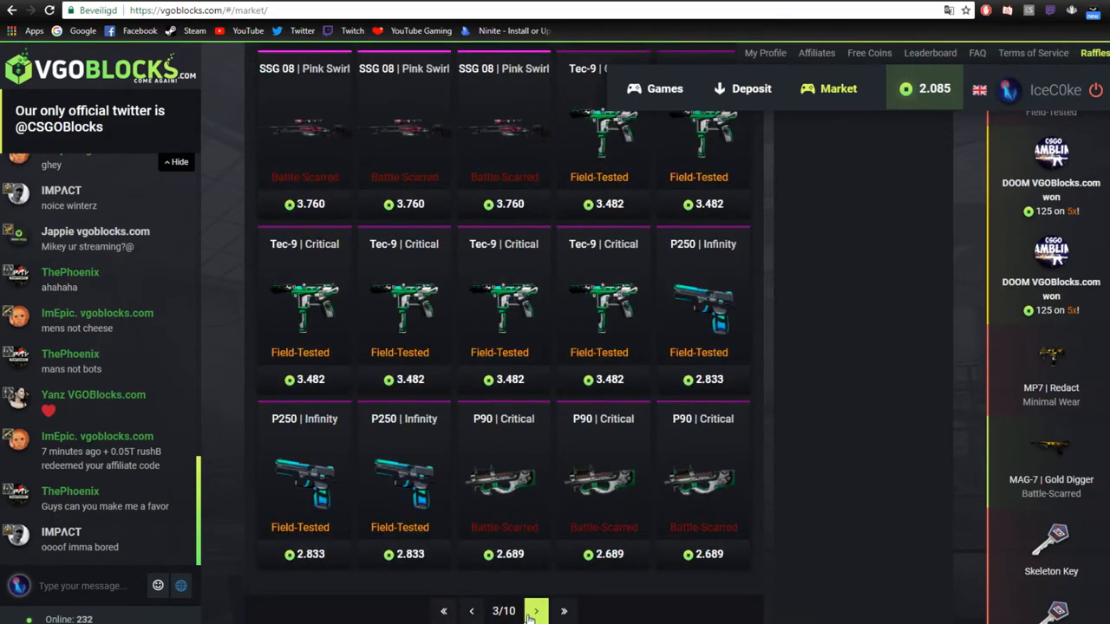
left_click(565, 610)
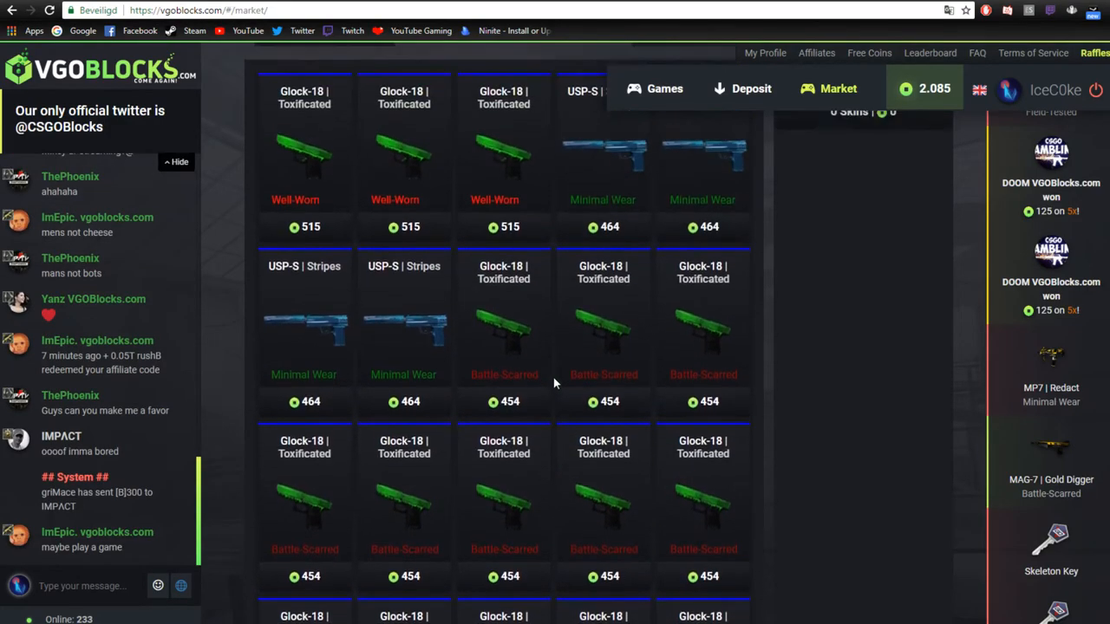
scroll("down", 3)
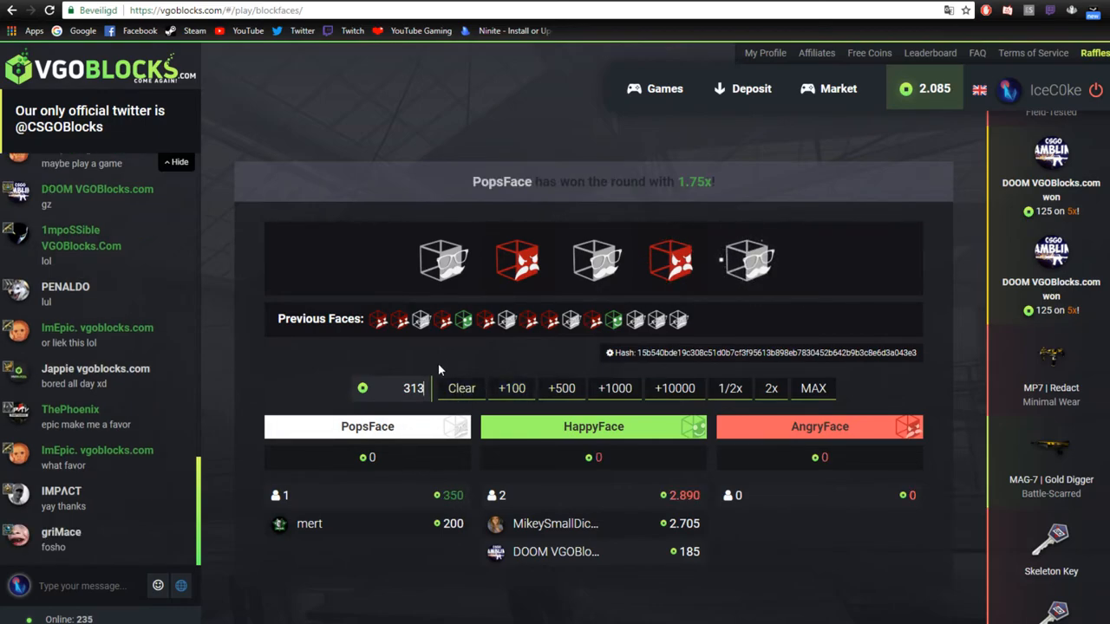
mouse_move(433, 381)
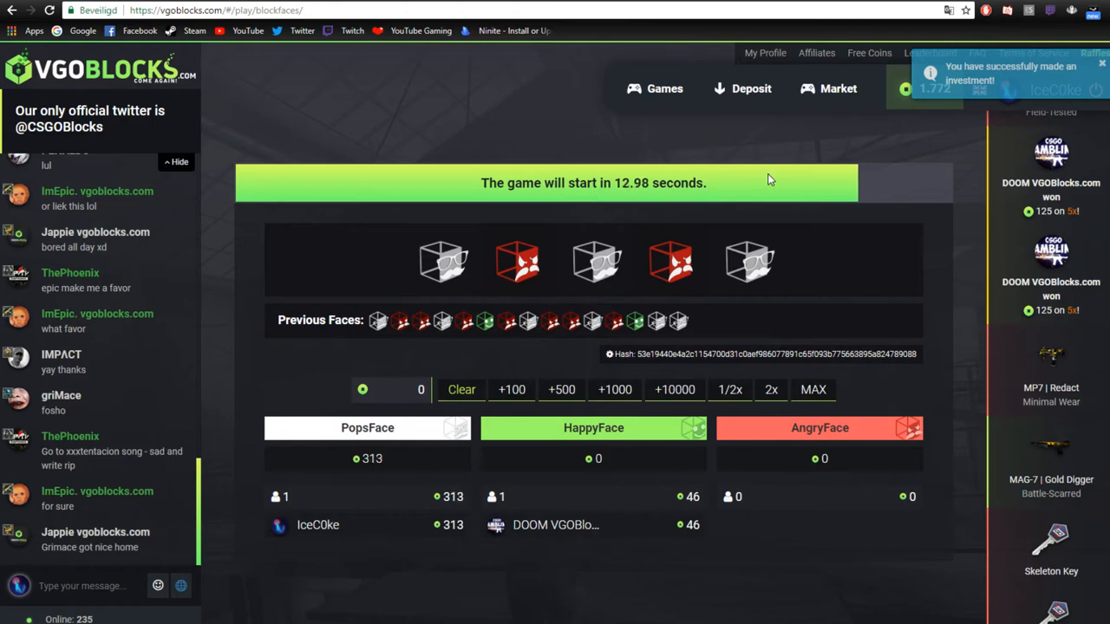
- After the 313 PopsFace bet, go to the market with a 1.318 balance
left_click(838, 88)
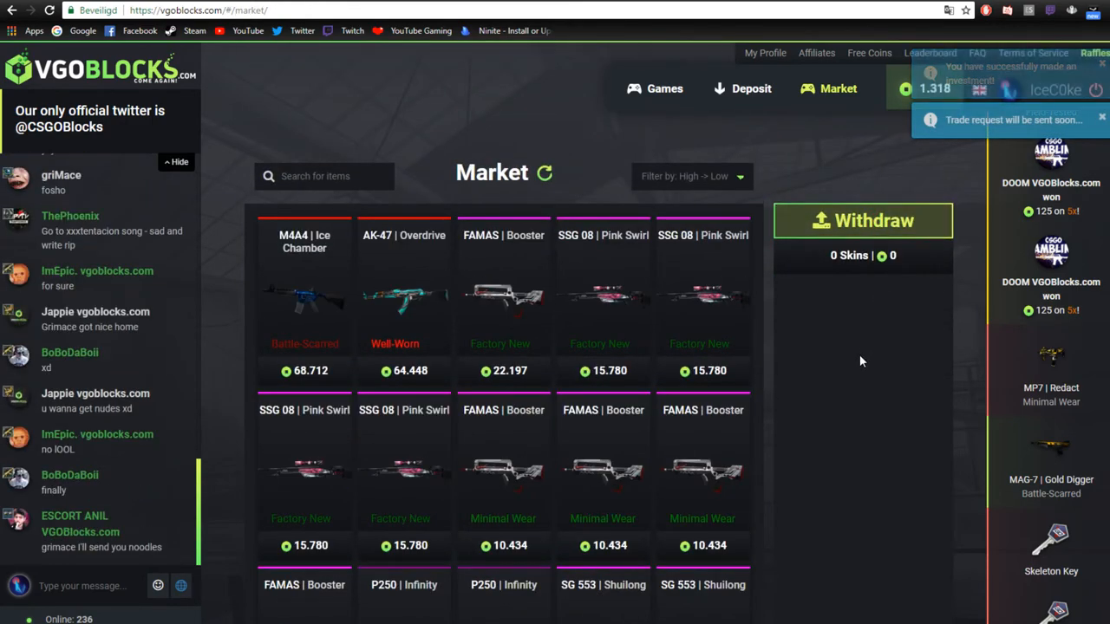
- Withdraw the Well-Worn Glock-18 priced 515 after a failed try and accept the Blocks Bot offer
left_click(862, 220)
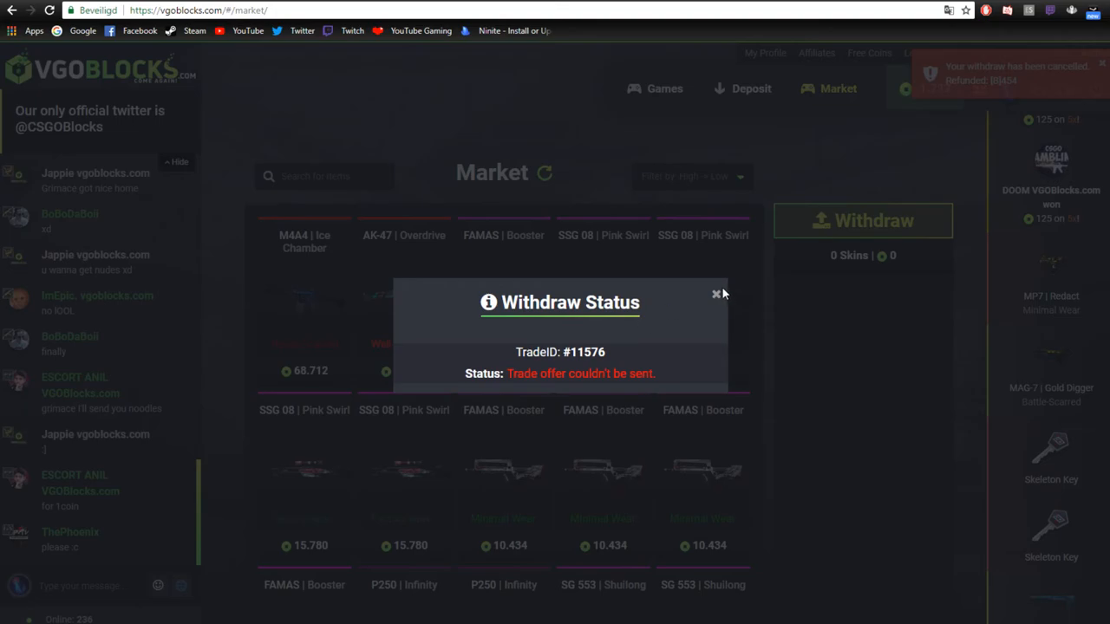
left_click(716, 295)
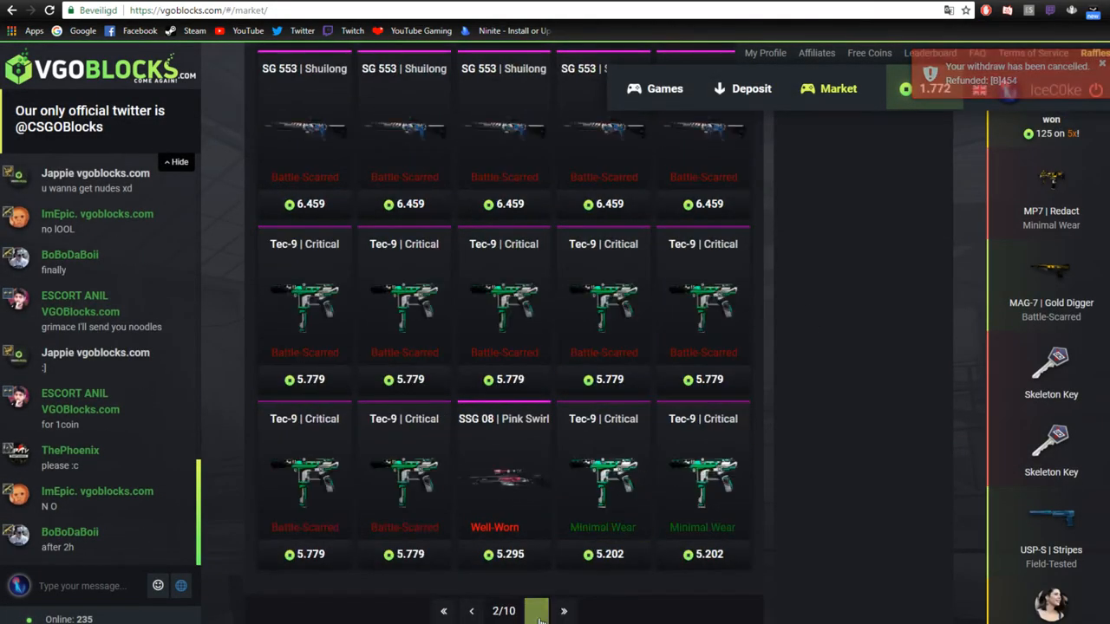
left_click(562, 610)
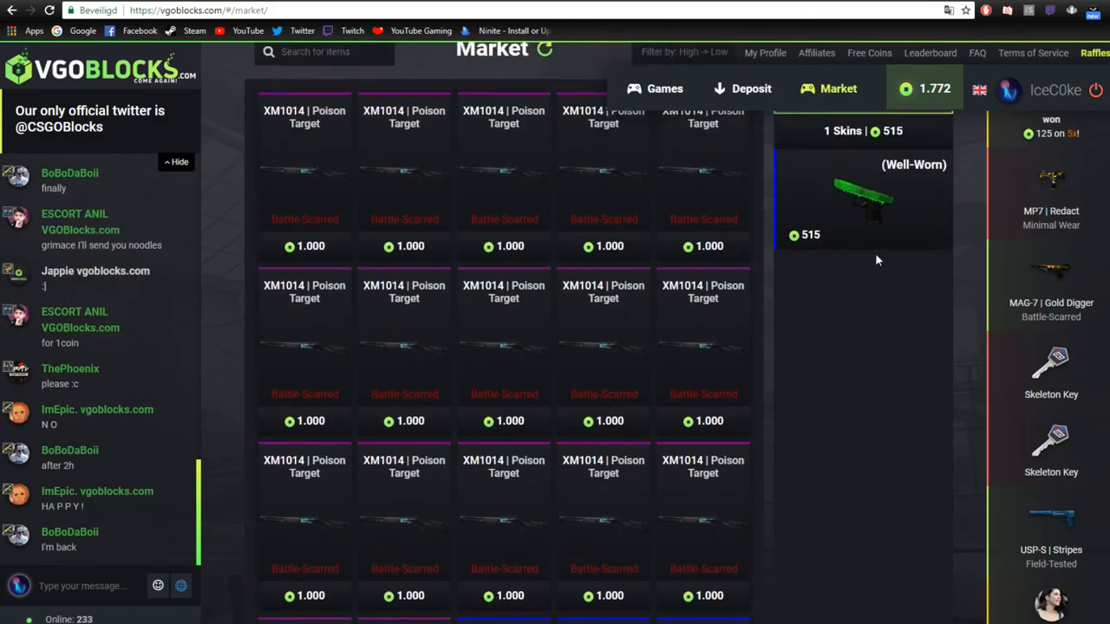
left_click(862, 220)
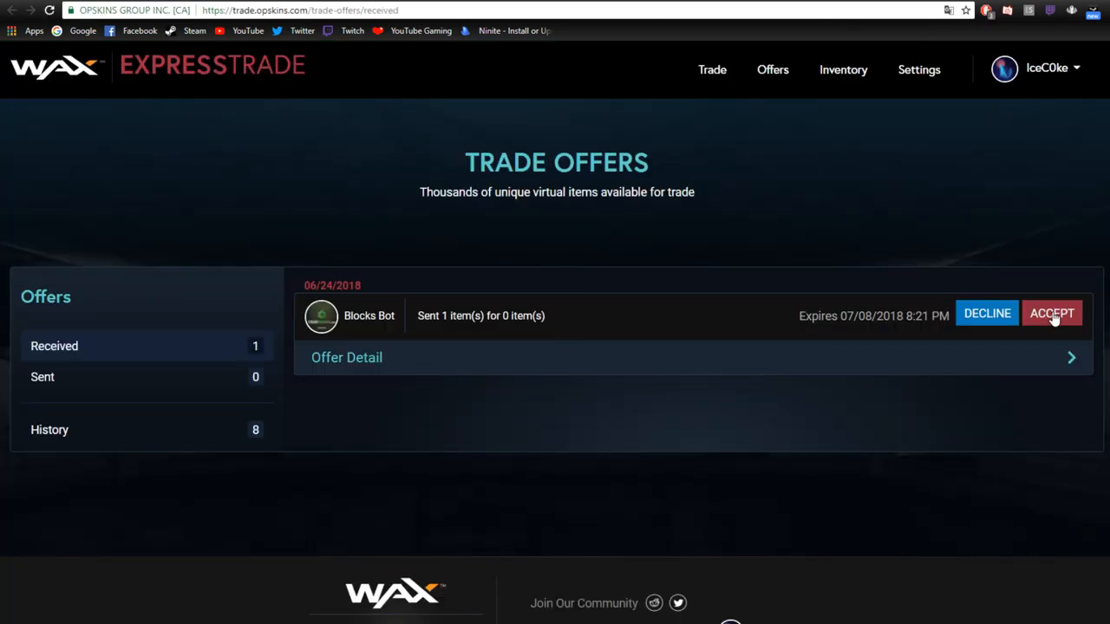
left_click(1051, 312)
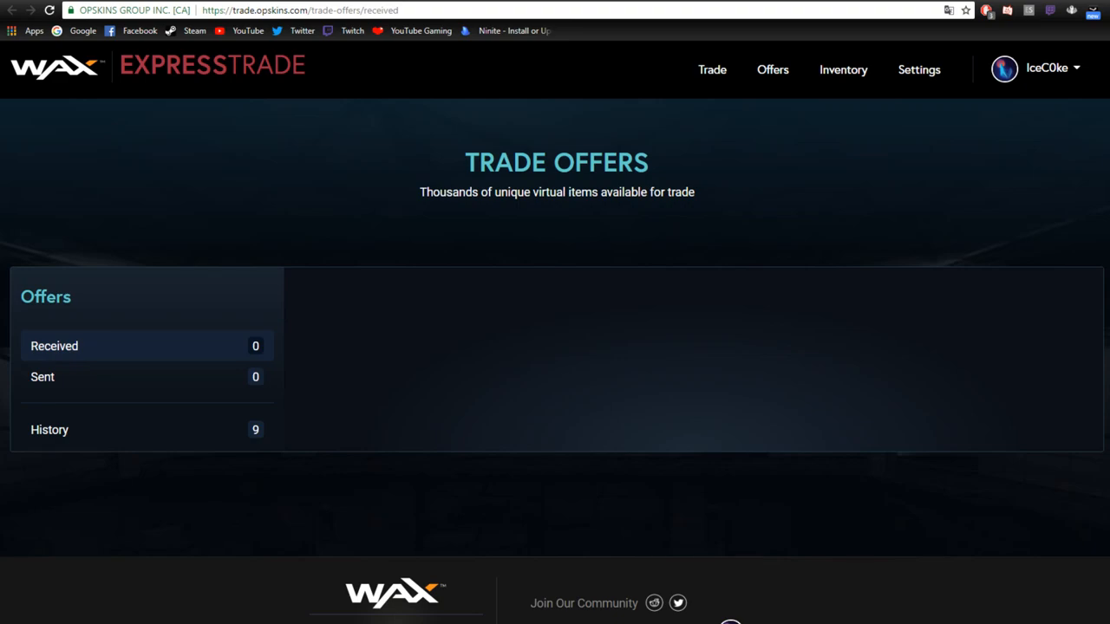